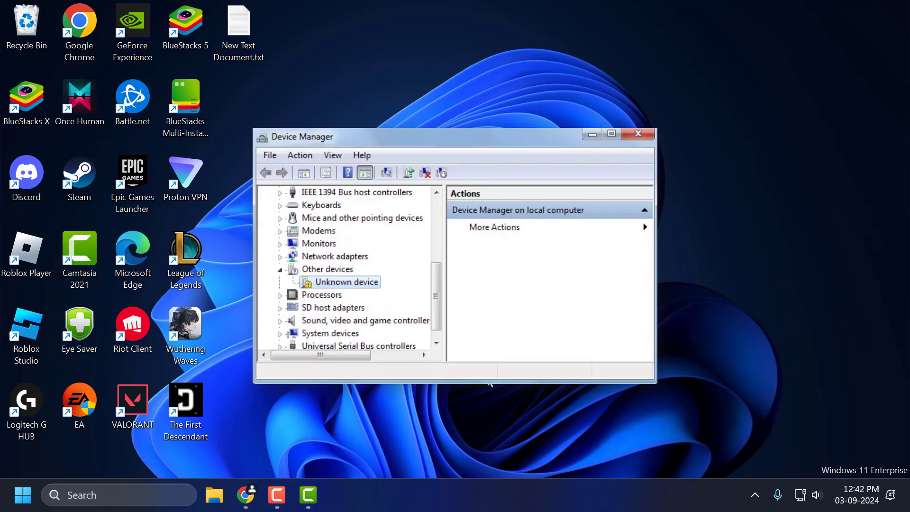
Step: Close the Device Manager window that lists the unknown device
click(638, 134)
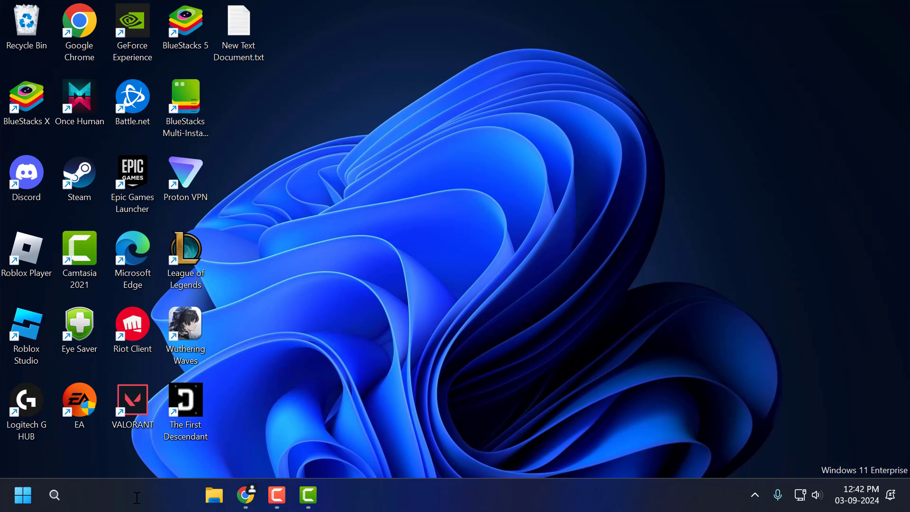
Step: Launch Device Manager via search 'de' and bring up the High Definition Audio Device's context menu
text(de)
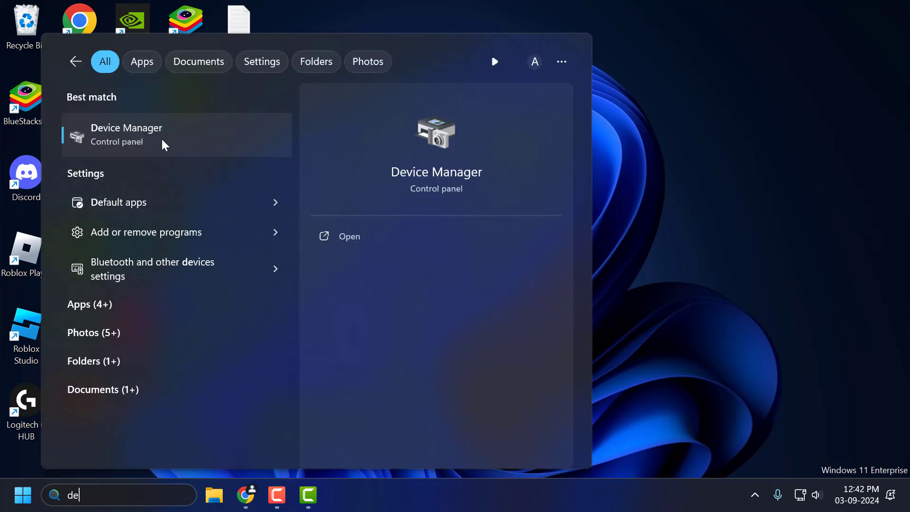
click(126, 134)
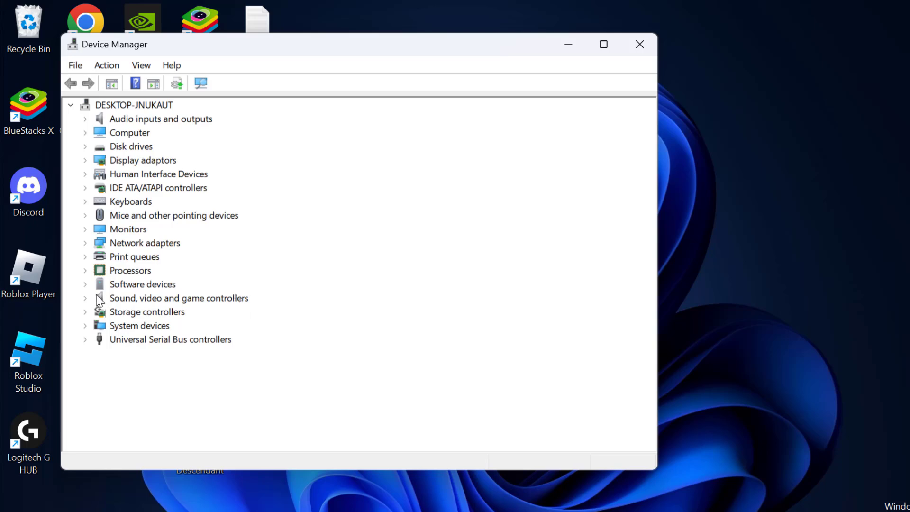
right_click(182, 312)
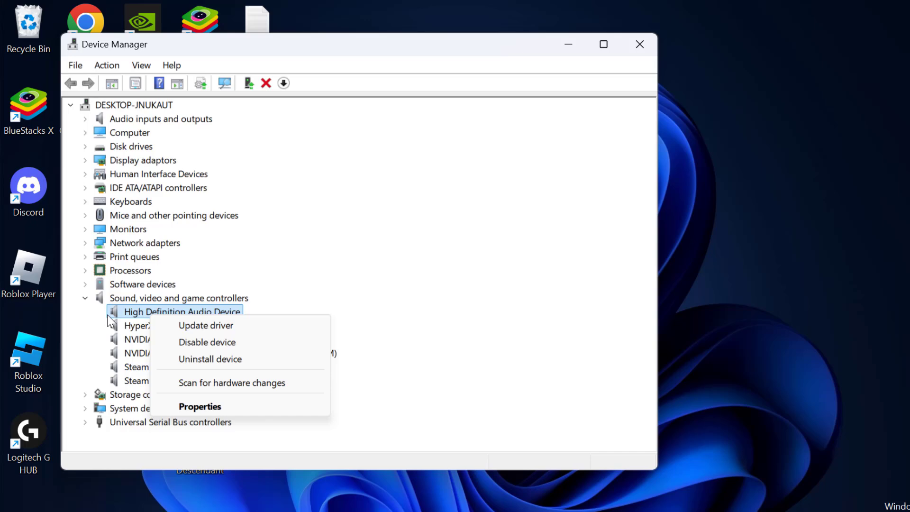
Step: Copy the High Definition Audio Device's first Hardware ID from its Details properties, then close them
click(200, 406)
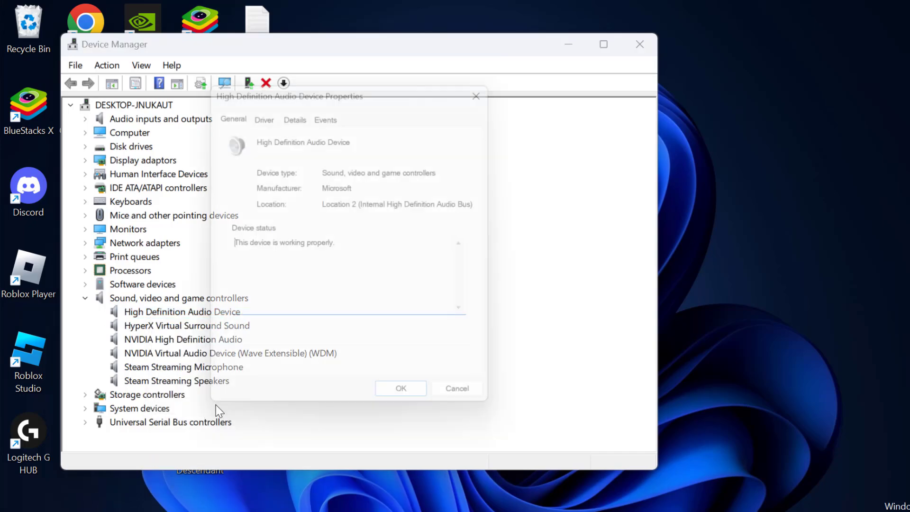
click(299, 115)
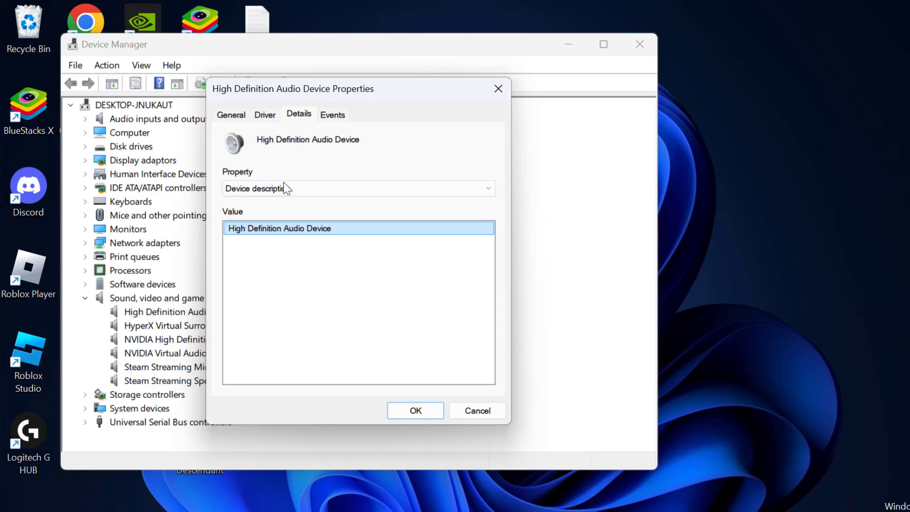
click(358, 188)
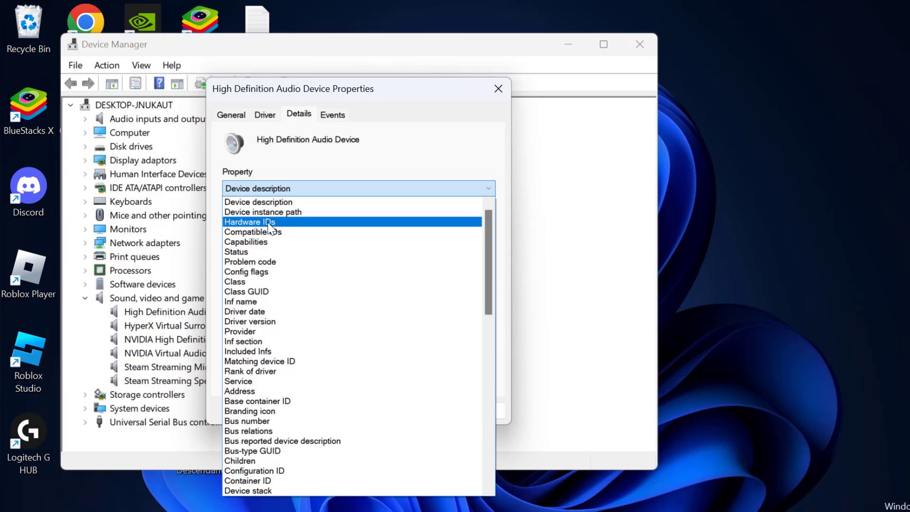
click(249, 222)
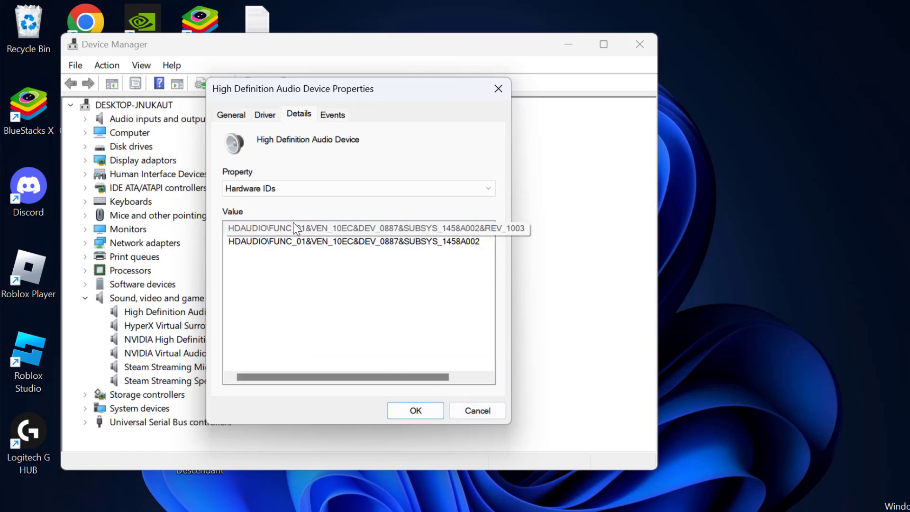
right_click(296, 227)
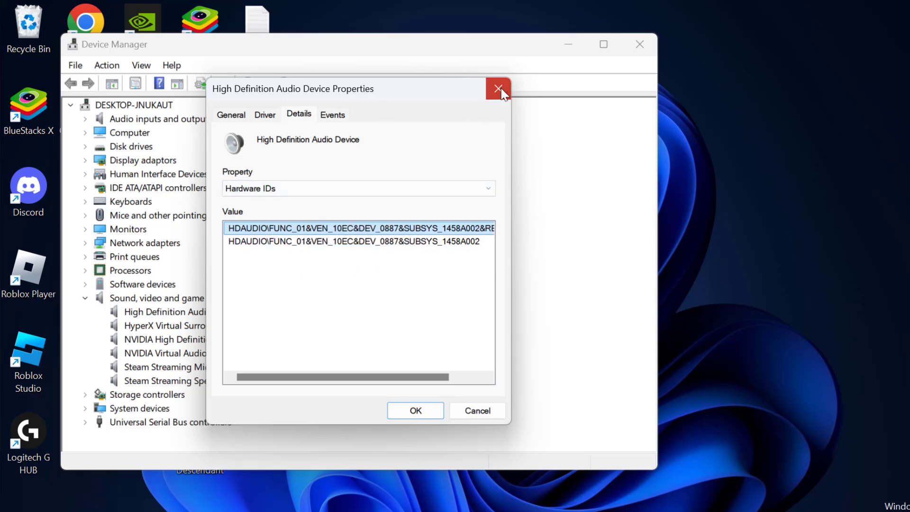
click(497, 89)
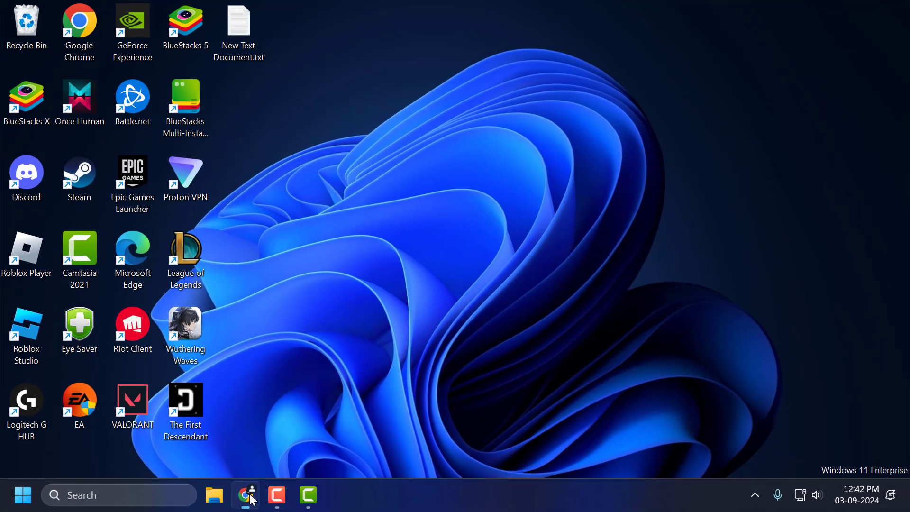
Step: Search Google in Chrome for the pasted hardware ID and choose the DriverIdentifier Realtek result
click(246, 495)
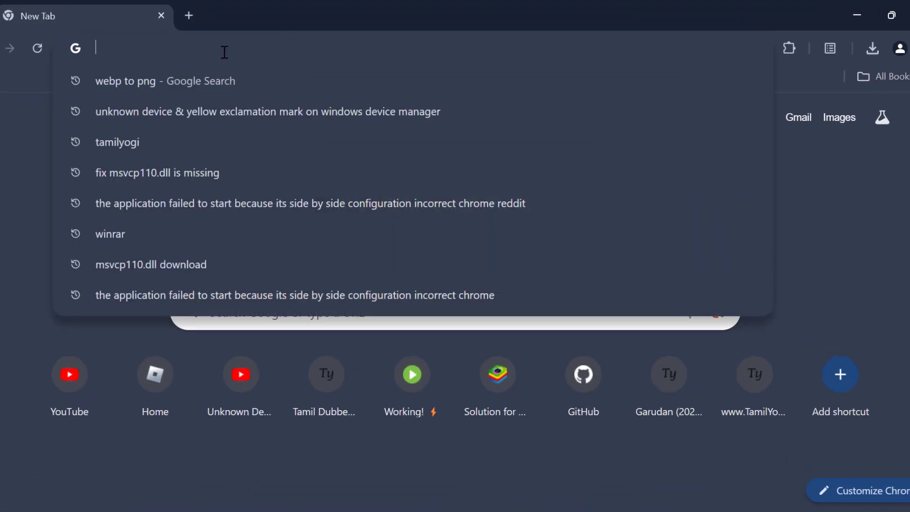
right_click(225, 51)
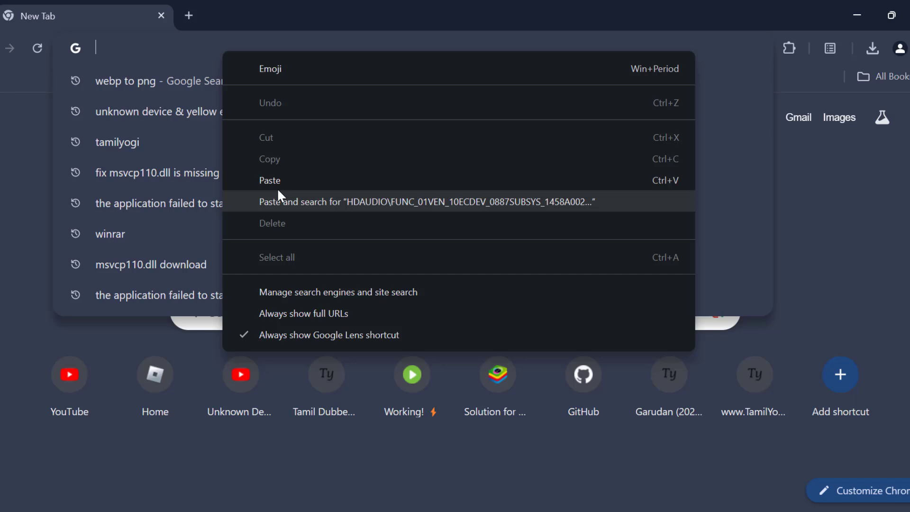
click(270, 180)
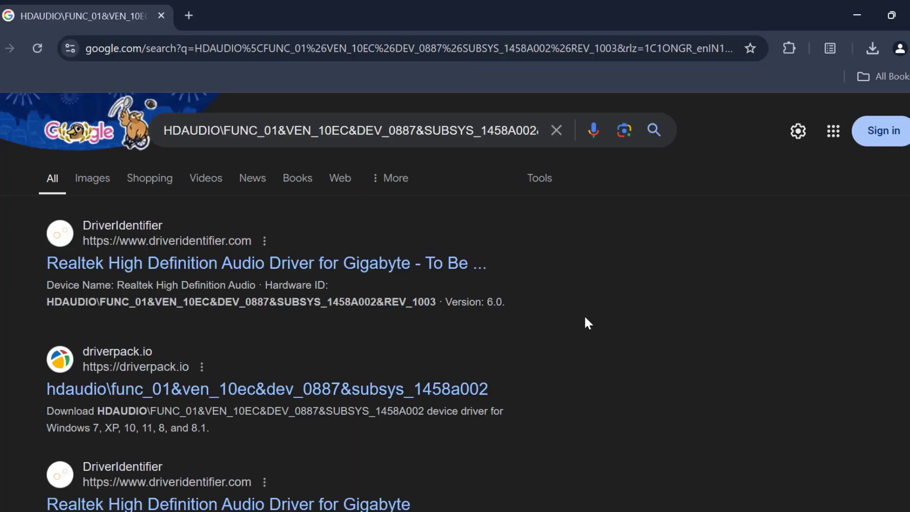
scroll(down, 3)
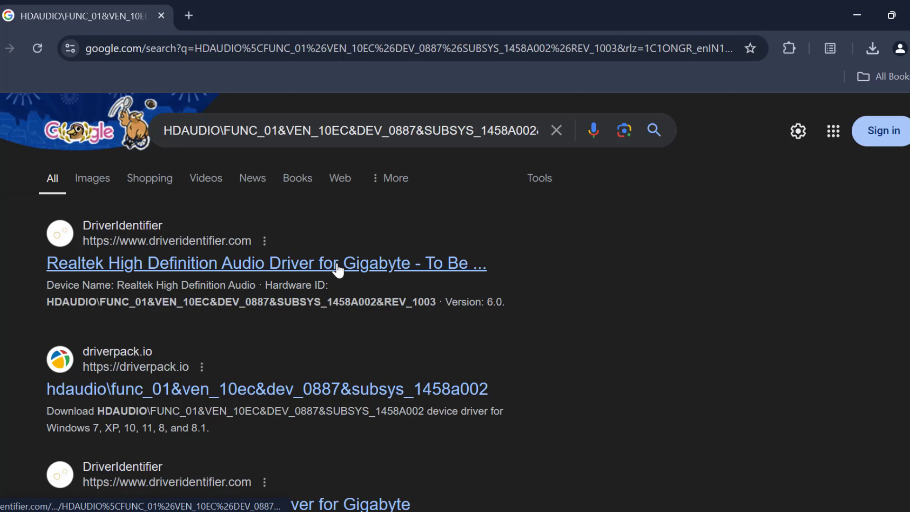
click(266, 263)
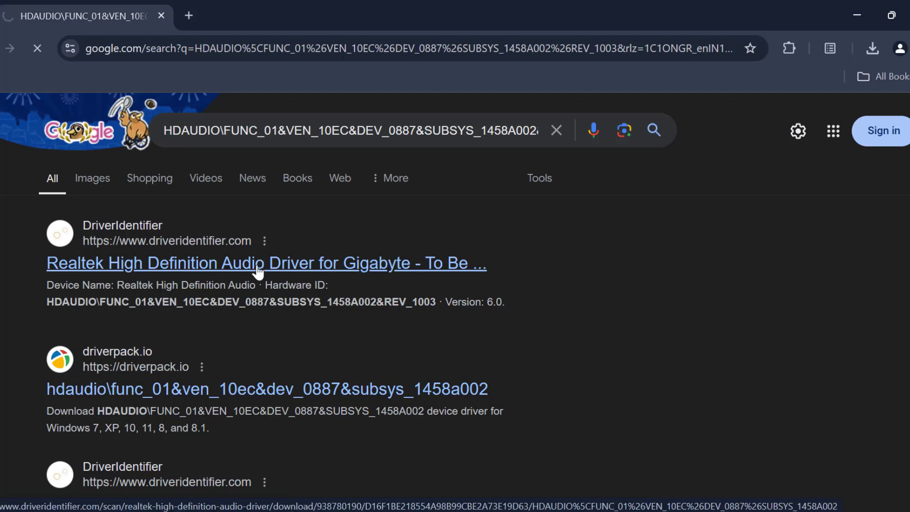
Step: Reach the DriverIdentifier download page for Audio_9239_PG477.zip and pick the MSI source
click(266, 263)
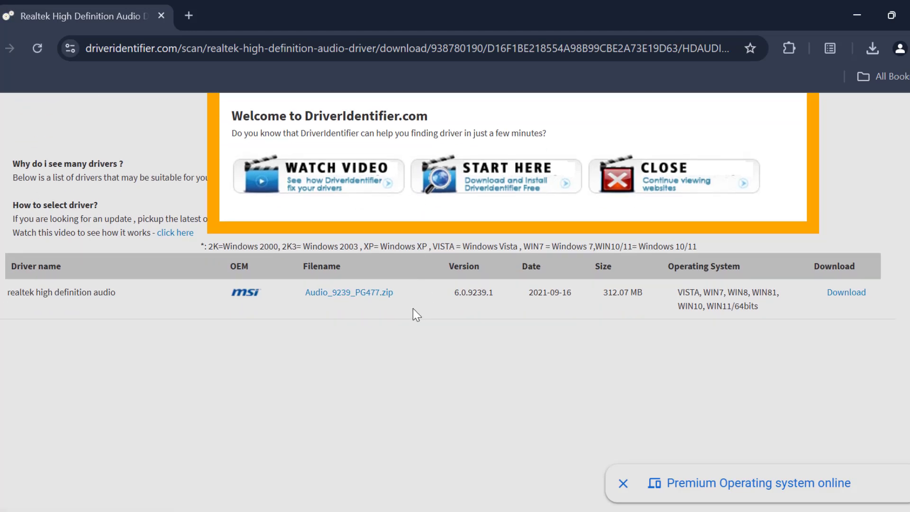
mouse_move(851, 298)
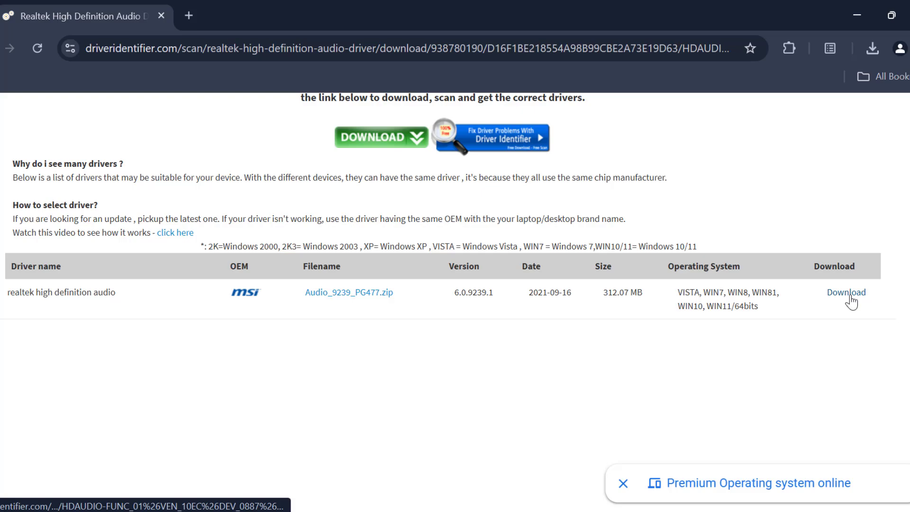
click(846, 293)
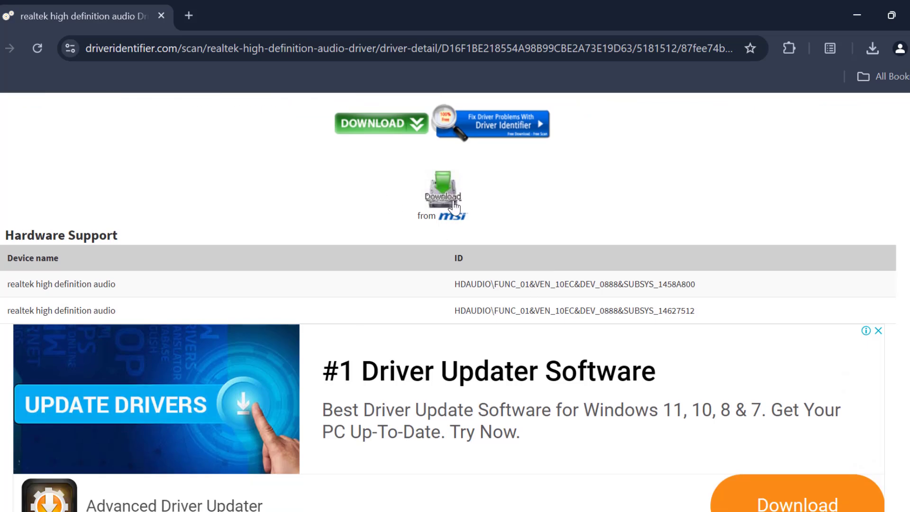
click(442, 192)
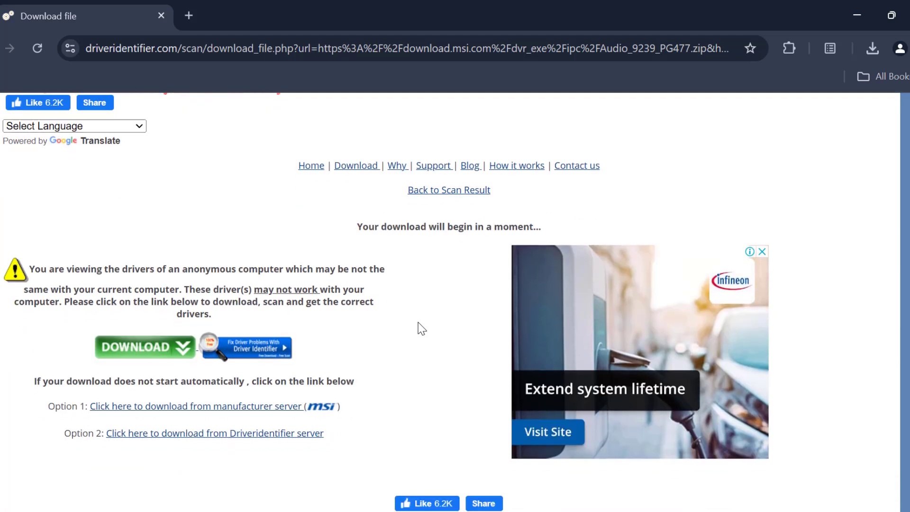
Step: Start the zip download from the manufacturer server, retrying until it begins, and check its progress
scroll(down, 3)
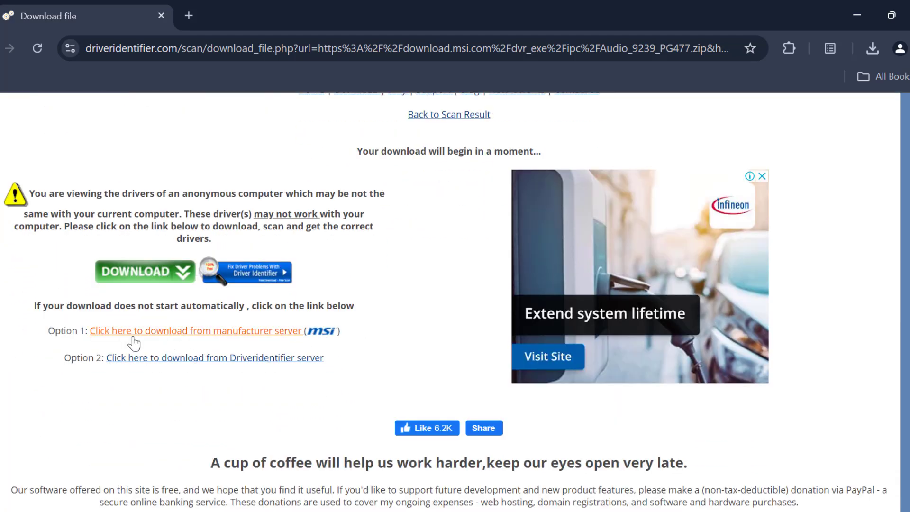
click(196, 331)
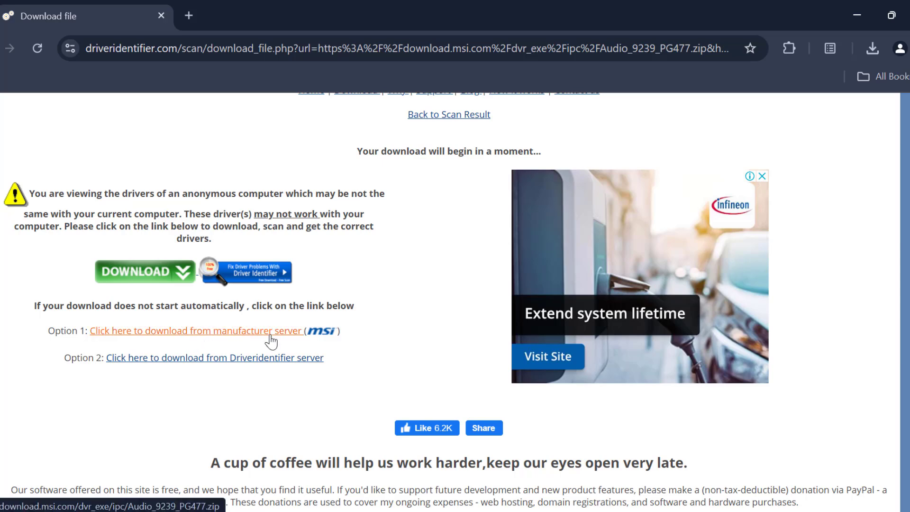
click(195, 331)
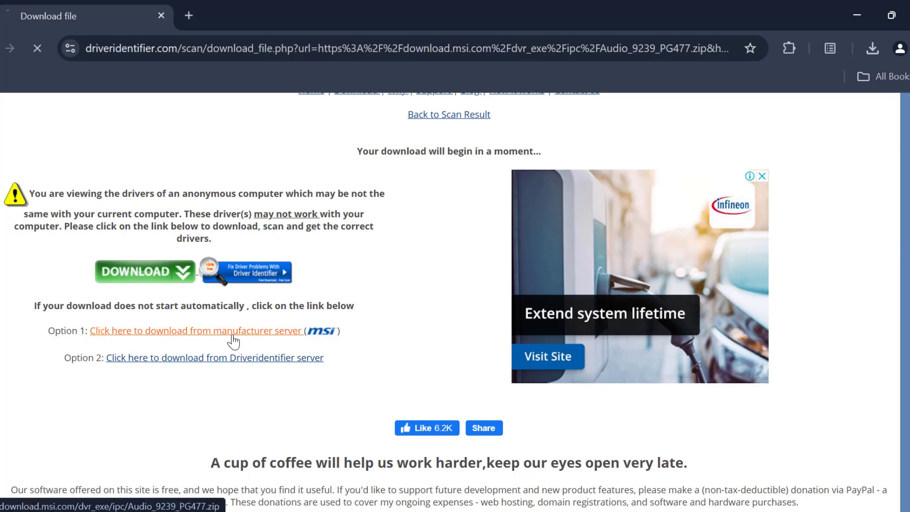
click(196, 331)
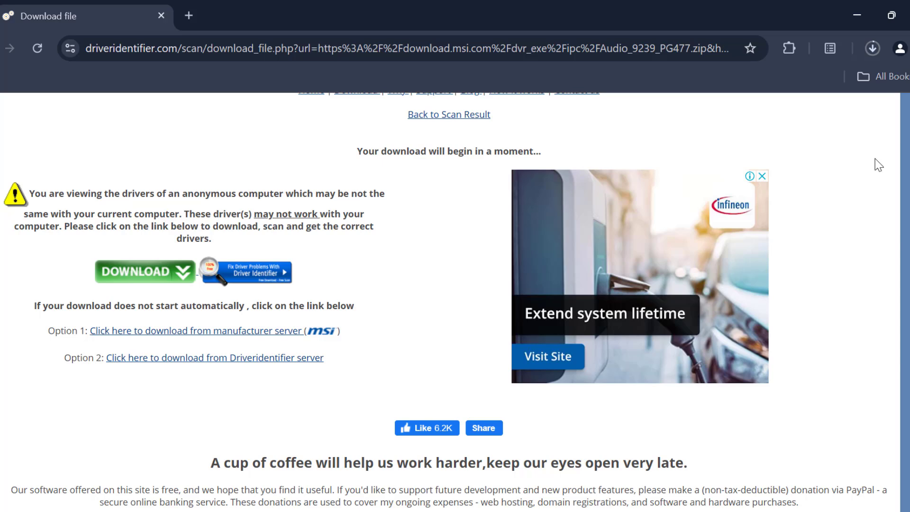
click(872, 48)
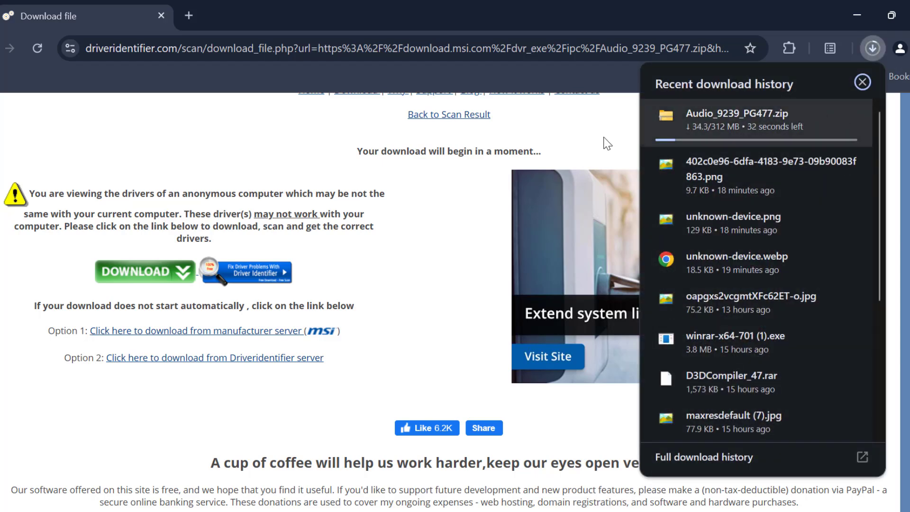
mouse_move(622, 151)
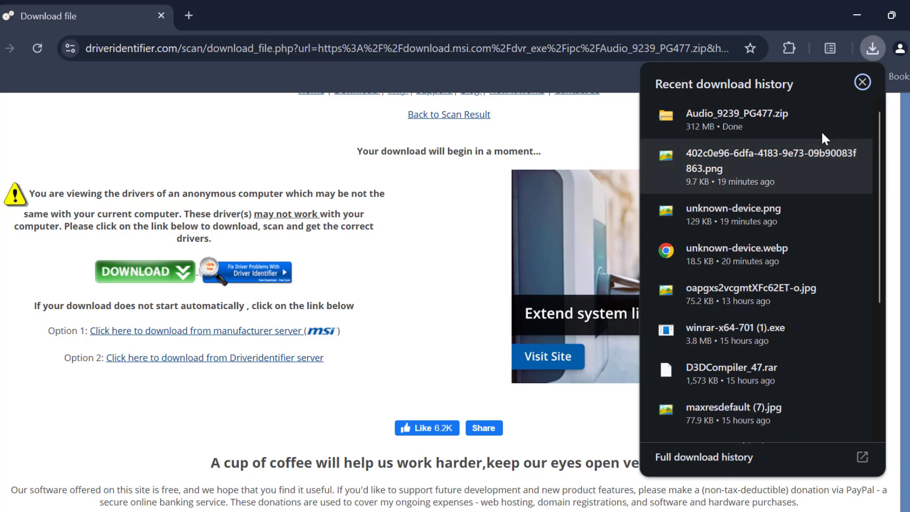
mouse_move(819, 116)
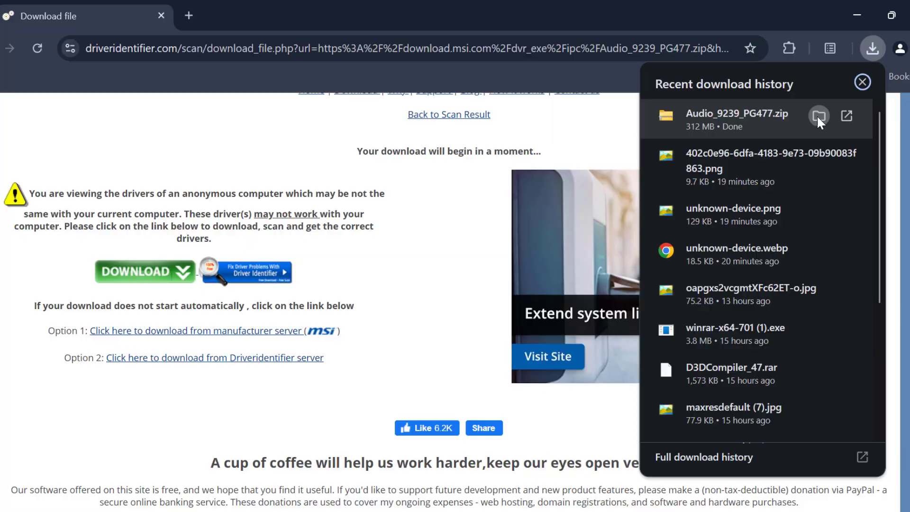
Step: Show the finished Audio_9239_PG477.zip download in its Downloads folder
click(819, 116)
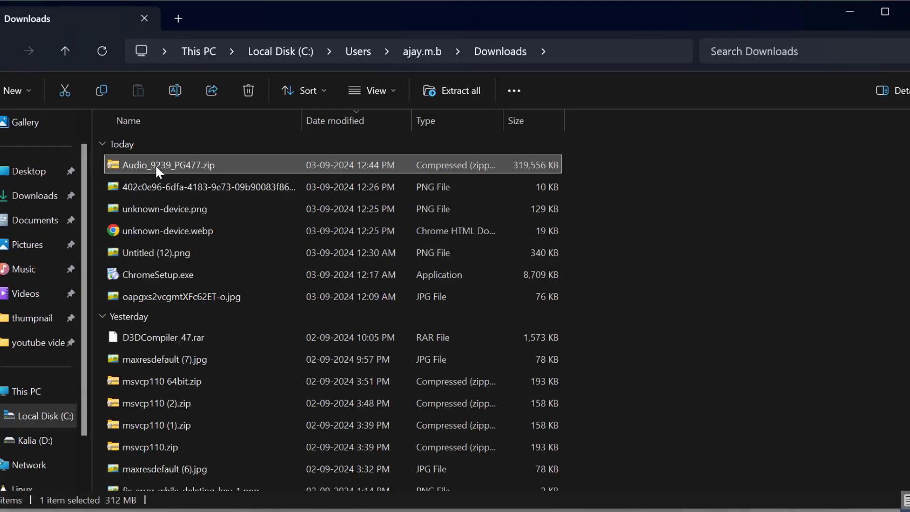
Step: Extract Audio_9239_PG477.zip into the suggested folder and enter it
right_click(166, 164)
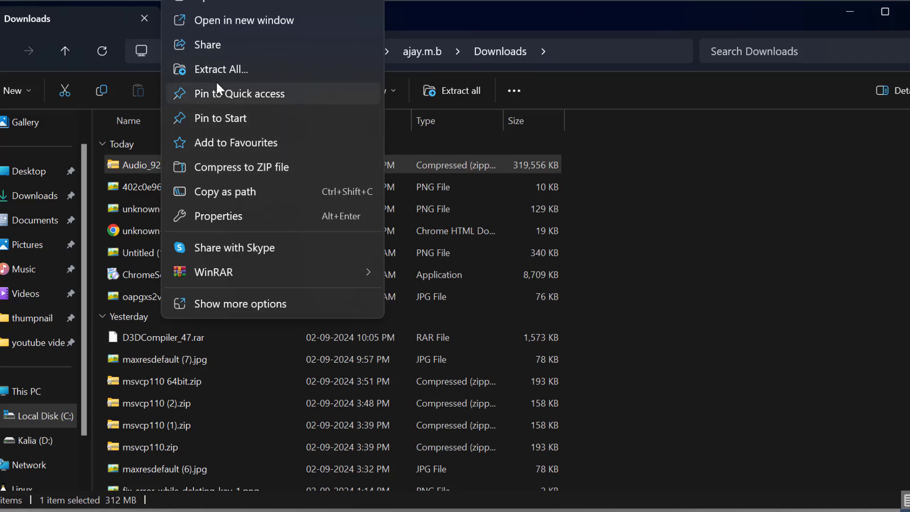
click(220, 70)
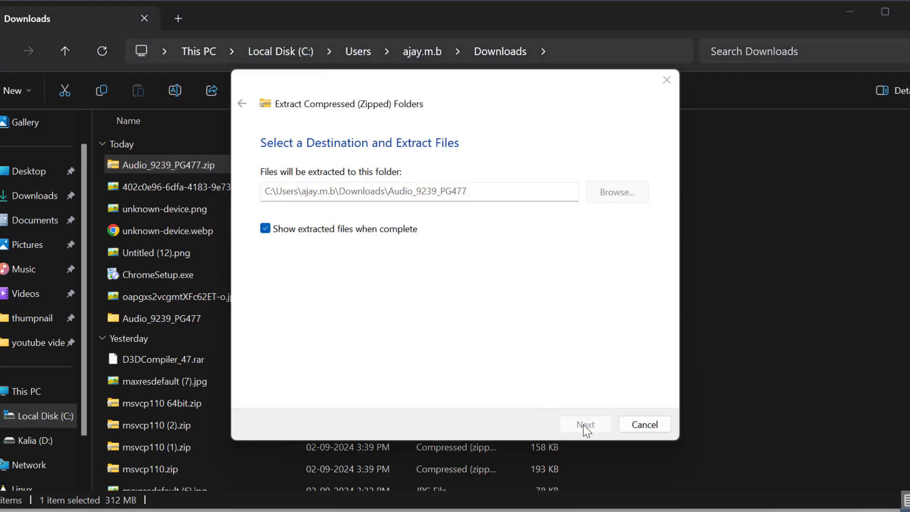
click(584, 424)
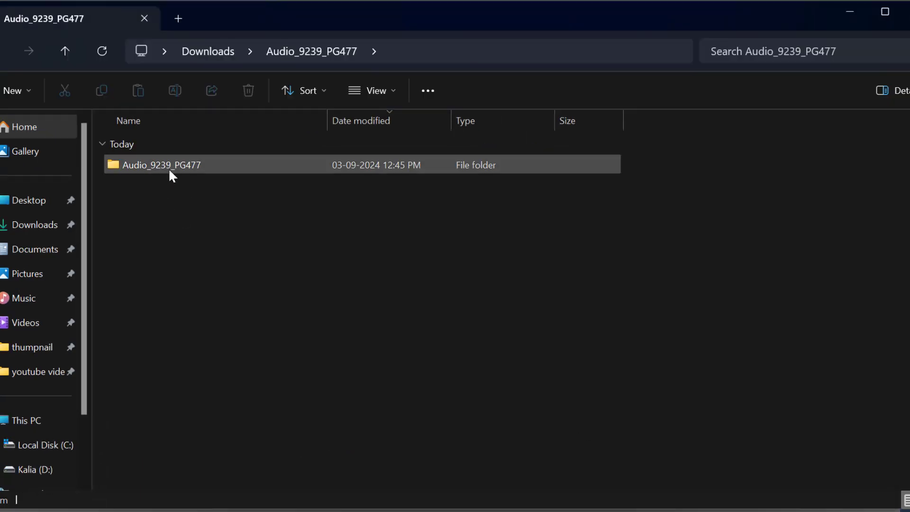
double_click(162, 164)
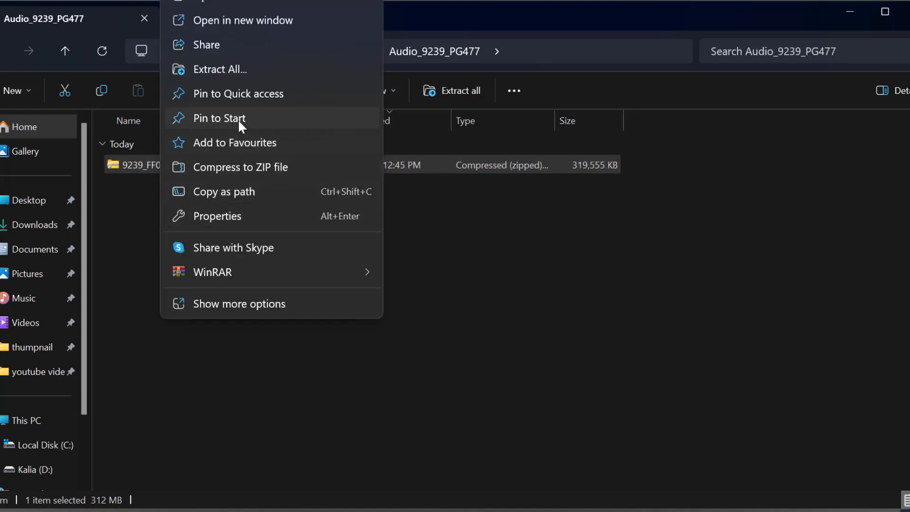
Step: Extract the inner driver archive and enter the folder holding Setup.exe and the driver files
click(220, 69)
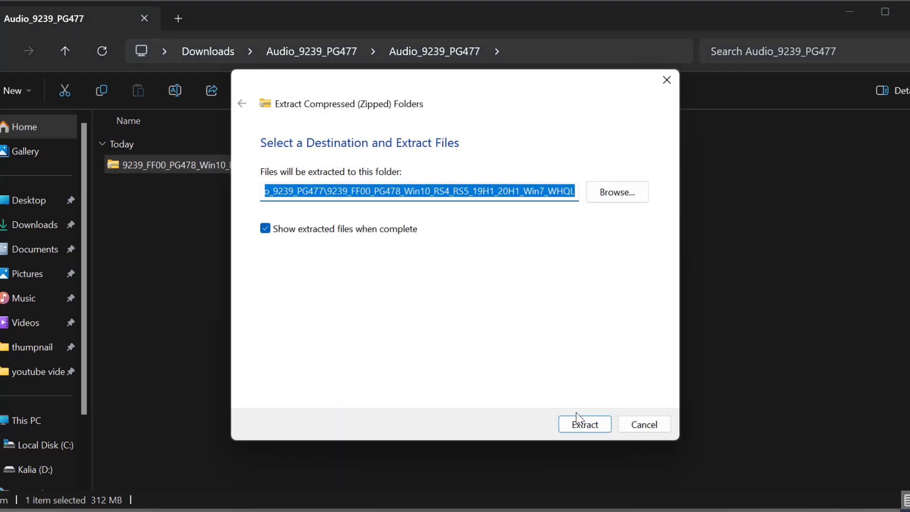
click(584, 424)
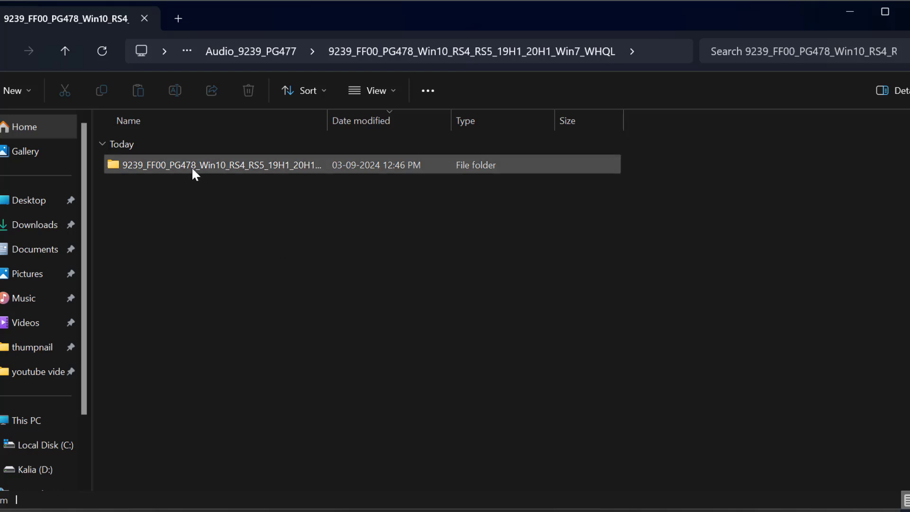
double_click(219, 164)
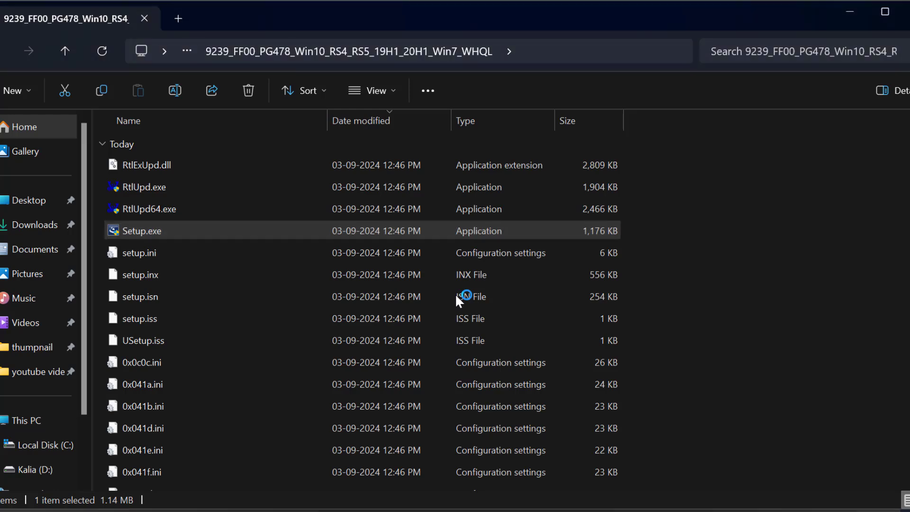
Step: Install the Realtek Audio Driver via Setup.exe, choosing 'No, I will restart my computer later', and finish
double_click(143, 231)
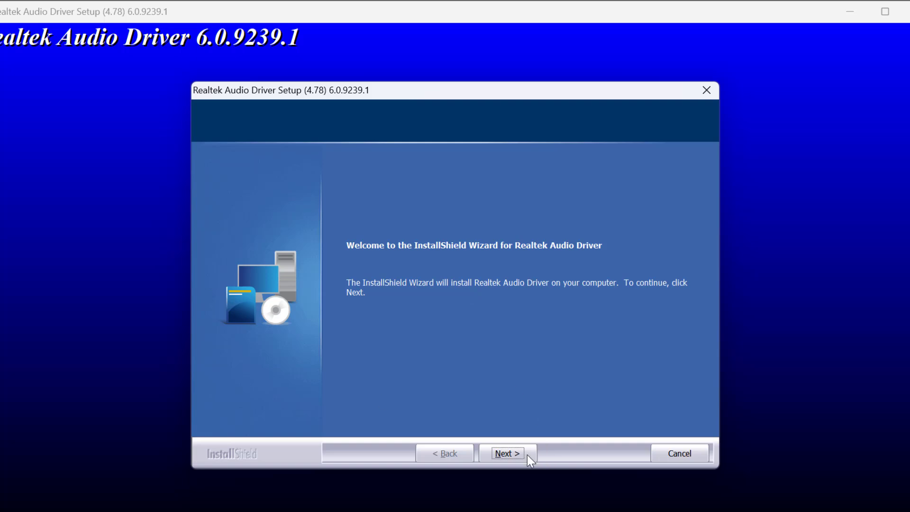
click(506, 453)
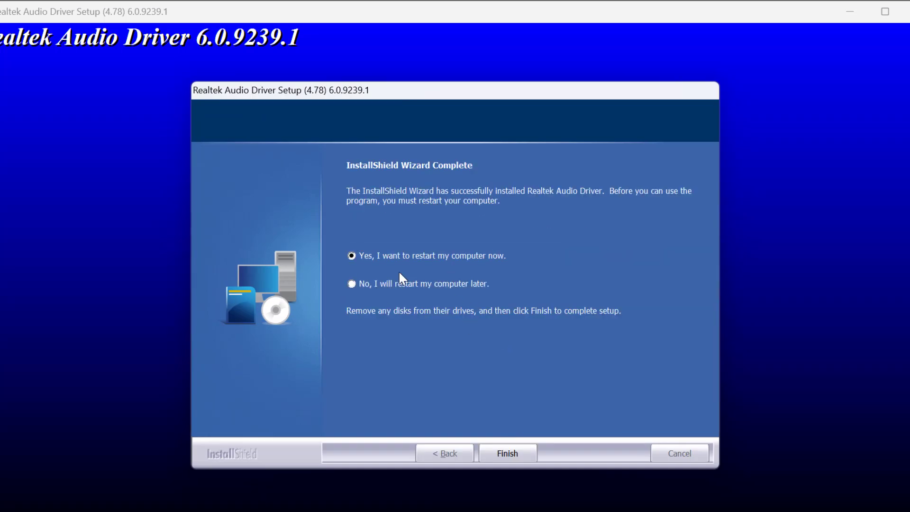
mouse_move(439, 272)
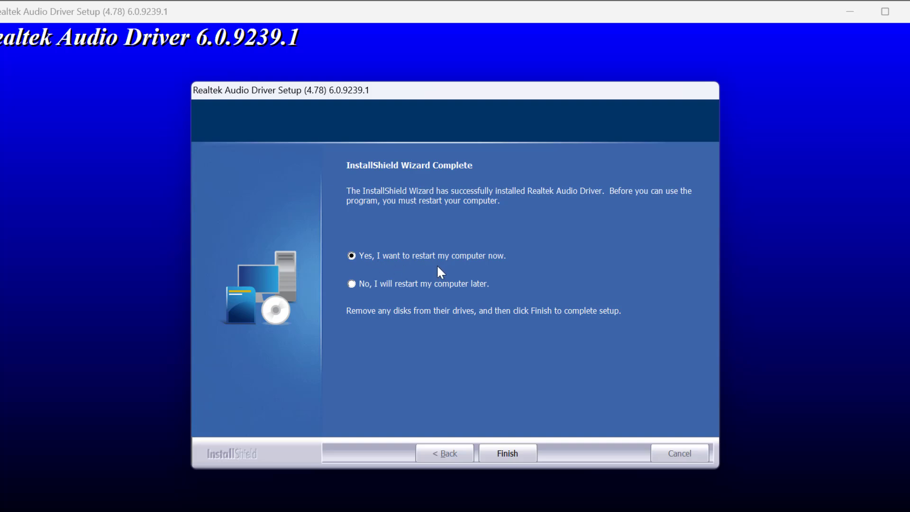
click(352, 284)
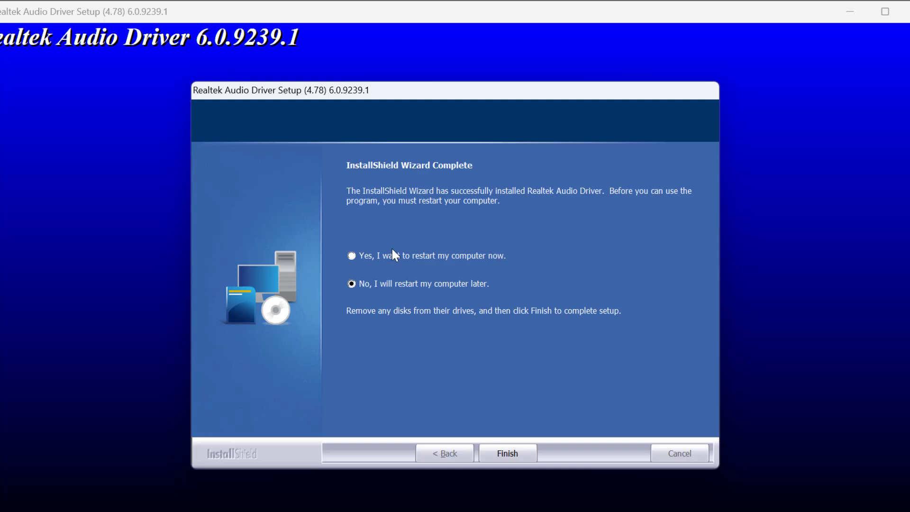
click(507, 454)
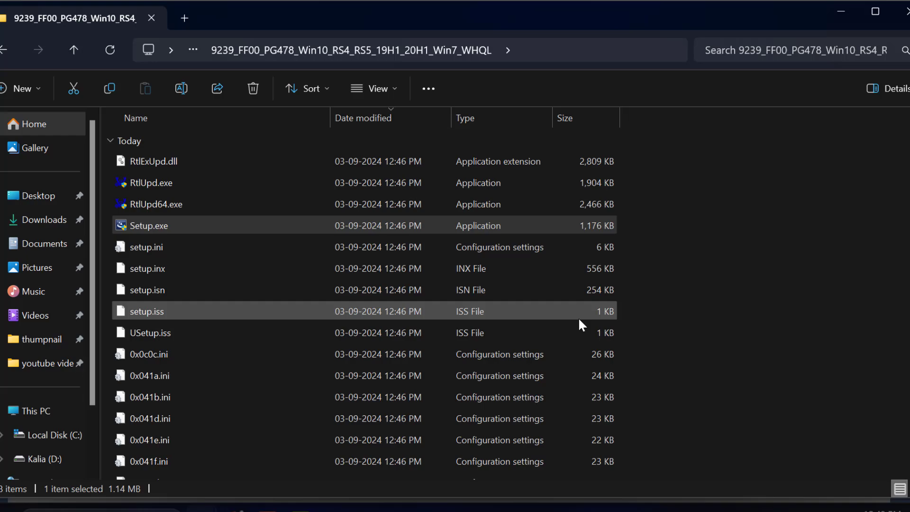